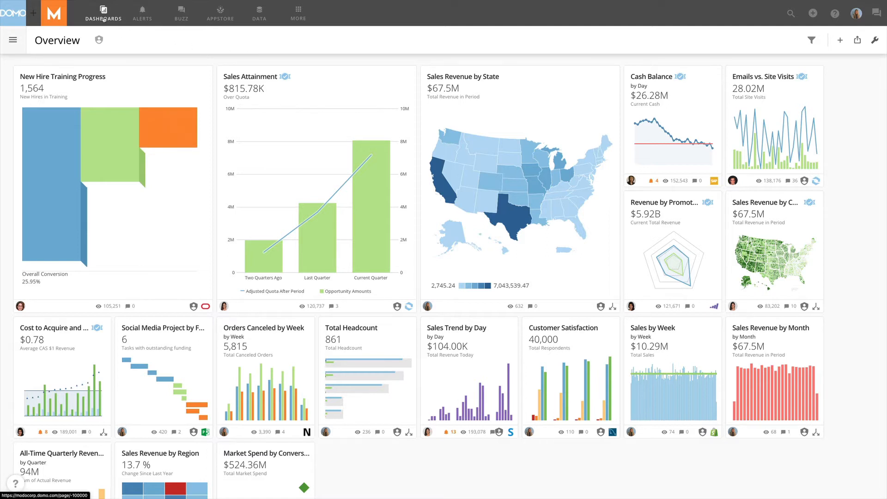
- Tour Buzz conversations and the Appstore, then show the Data Center's DataSets list
left_click(143, 13)
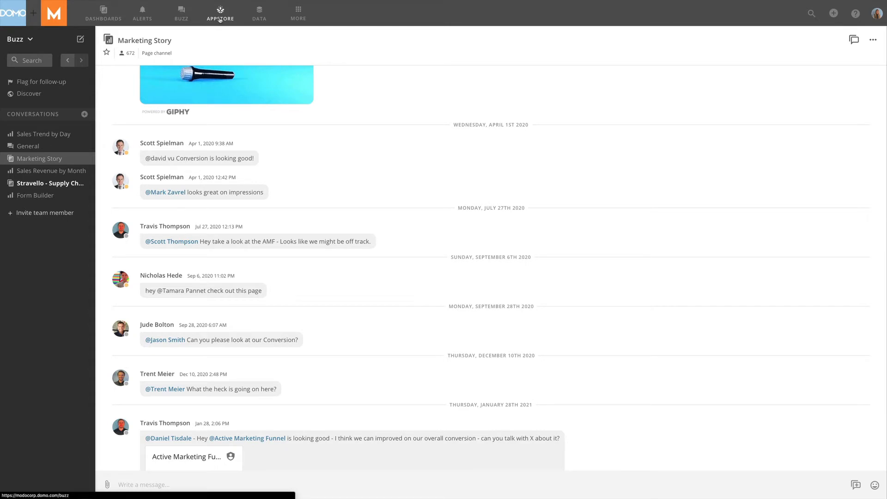
left_click(220, 13)
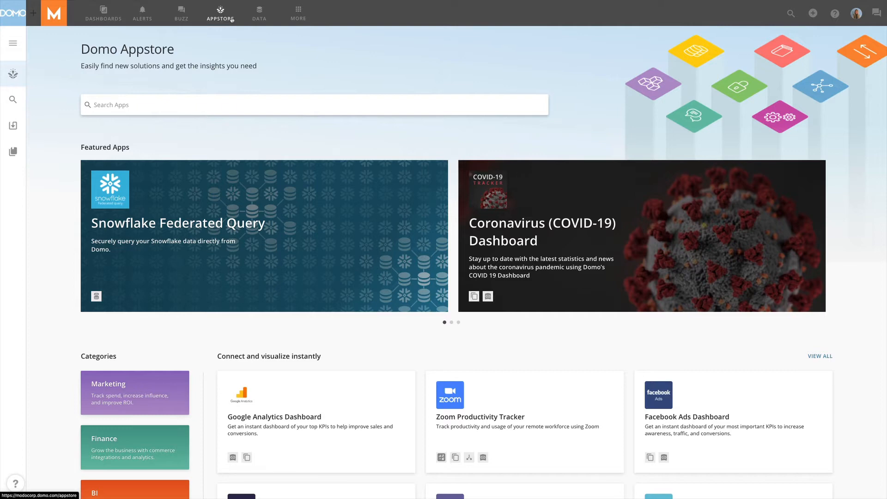
left_click(259, 13)
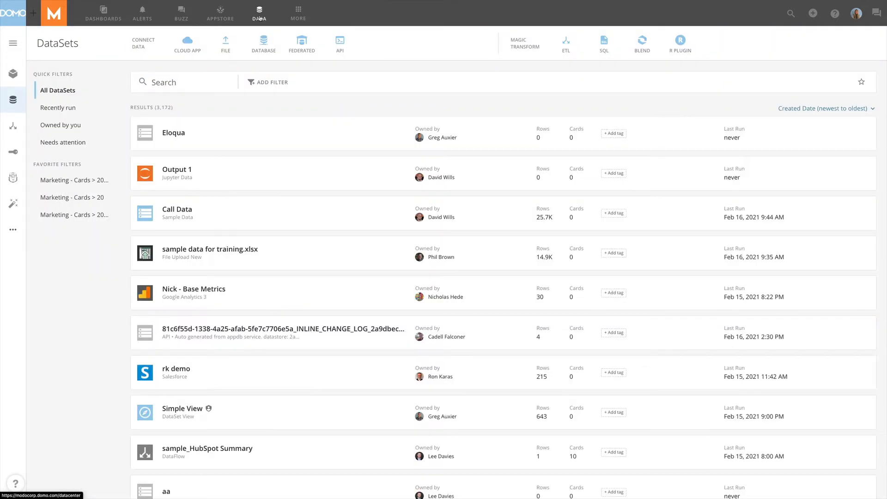
- Reveal the More menu's extra tools: Admin, Analyzer, Asset Library, Launcher, Publications, Feedback, Help Center
left_click(297, 13)
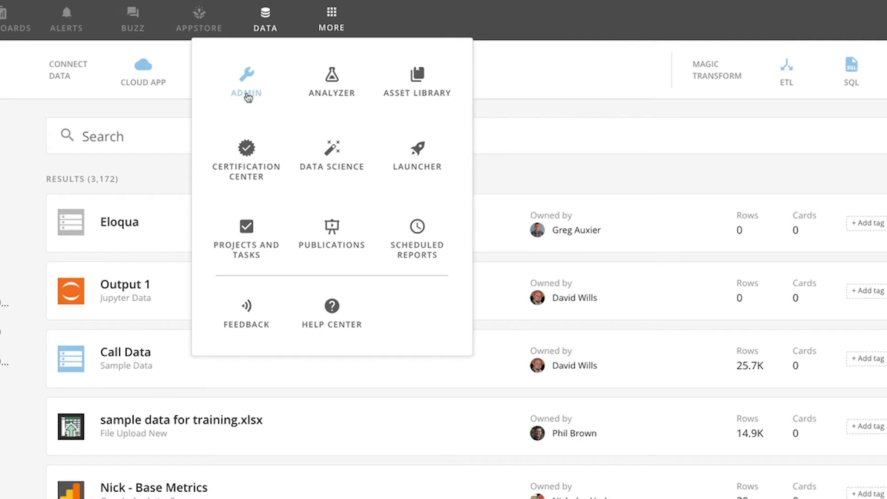
mouse_move(331, 82)
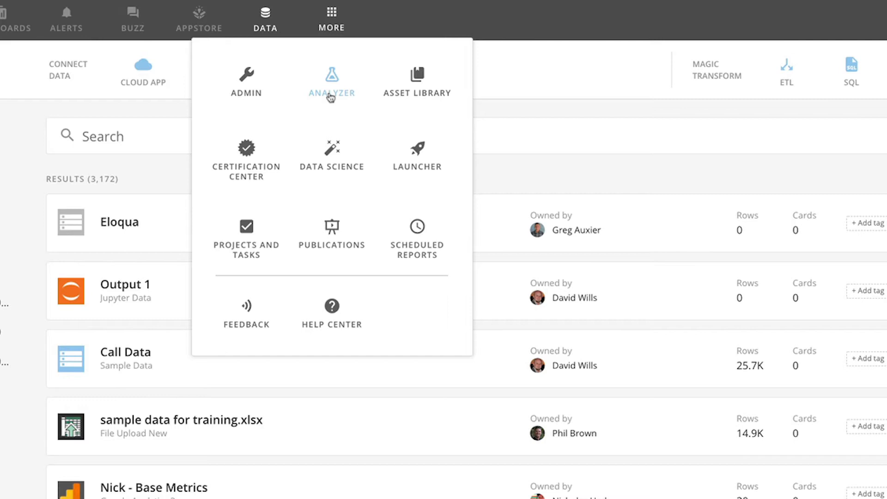
mouse_move(416, 82)
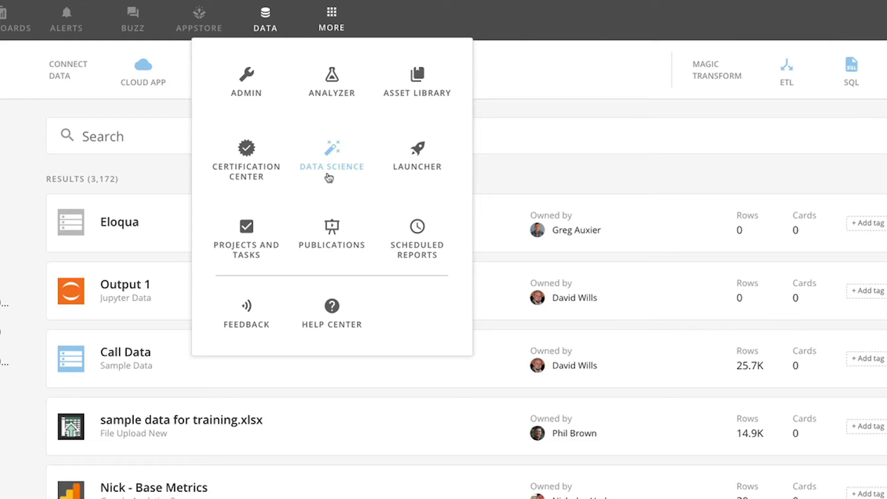
mouse_move(376, 178)
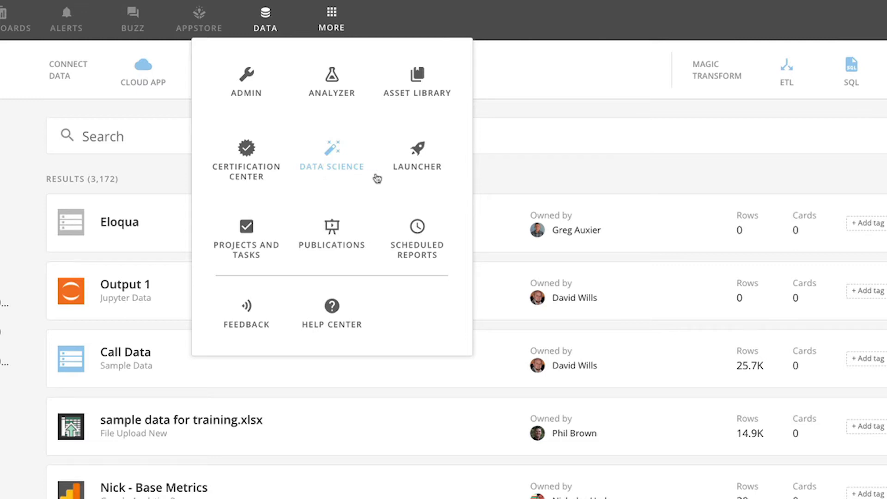
mouse_move(416, 178)
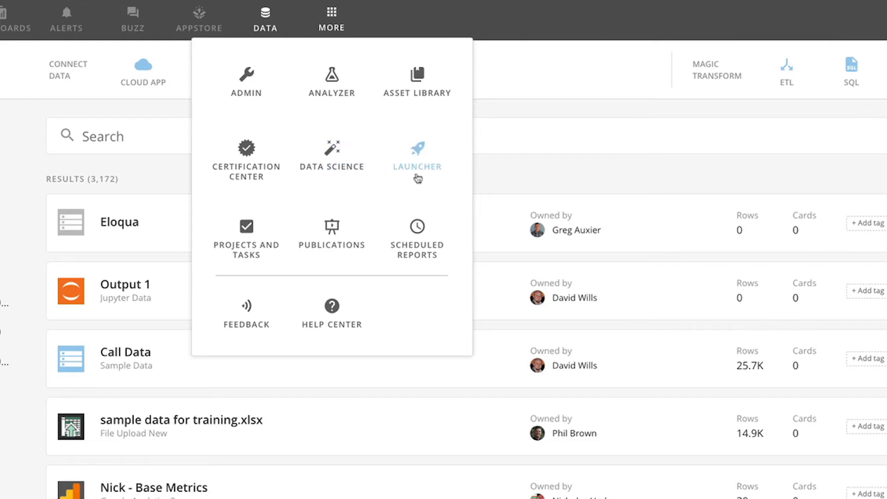
mouse_move(246, 232)
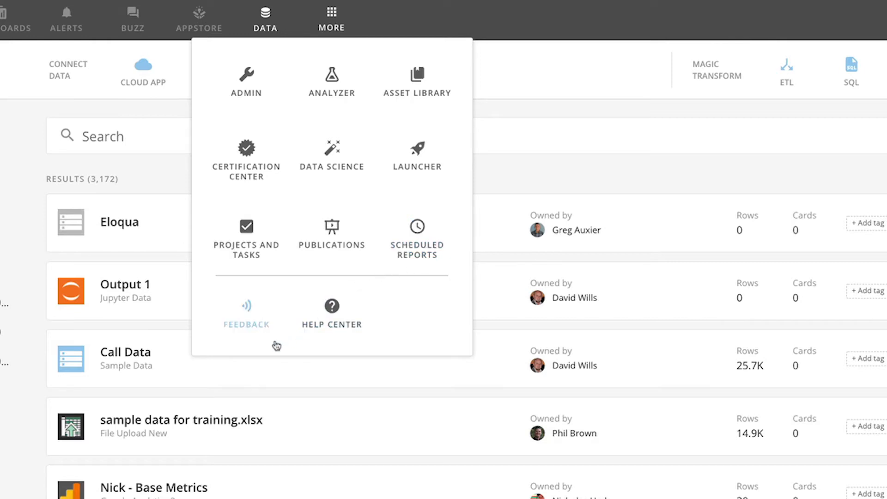
mouse_move(247, 347)
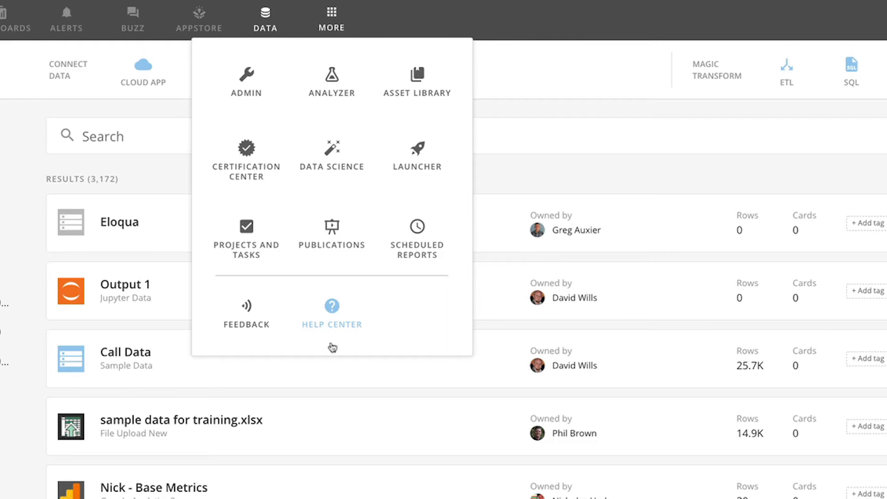
scroll("right", 3)
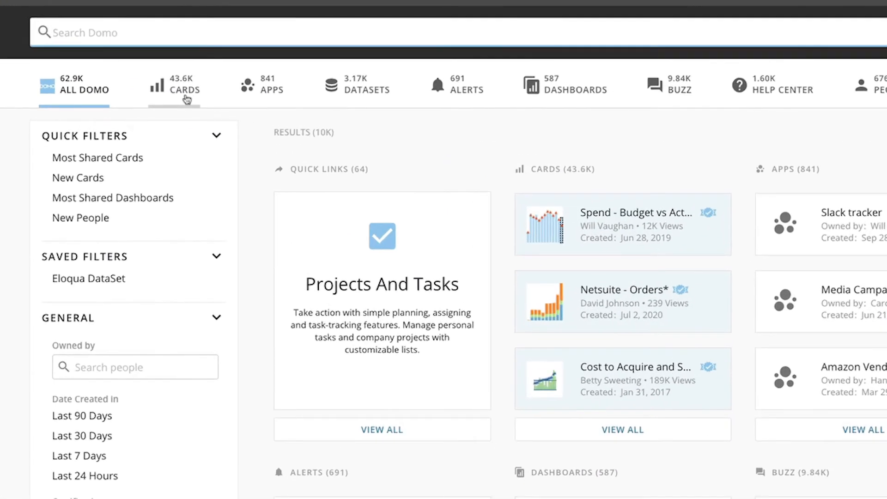
mouse_move(346, 104)
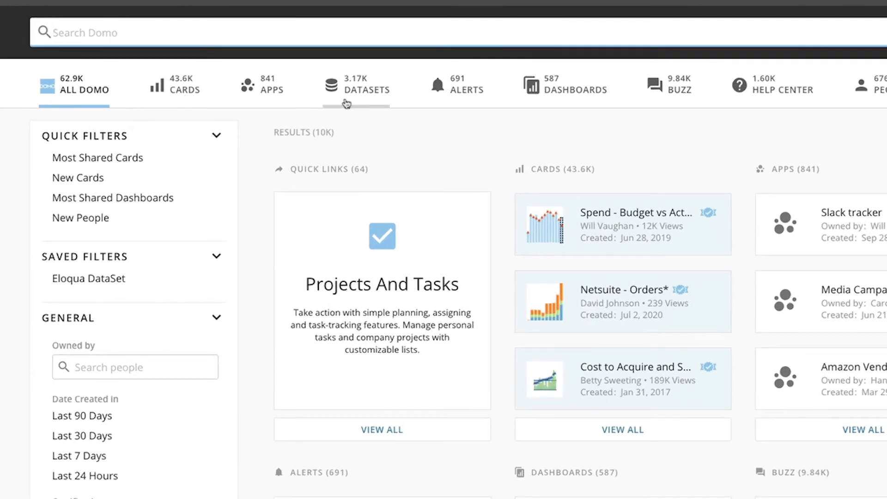
mouse_move(573, 104)
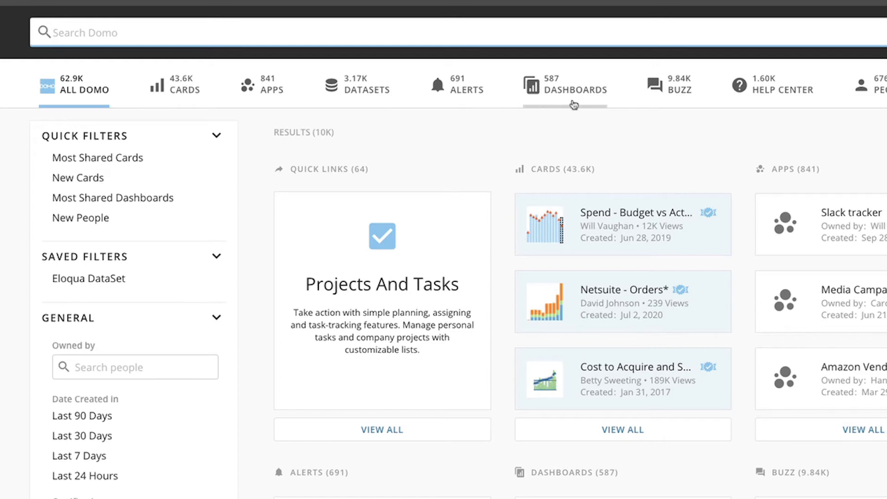
- Save the current search as a favorite filter named 'Sales Cards'
scroll("right", 3)
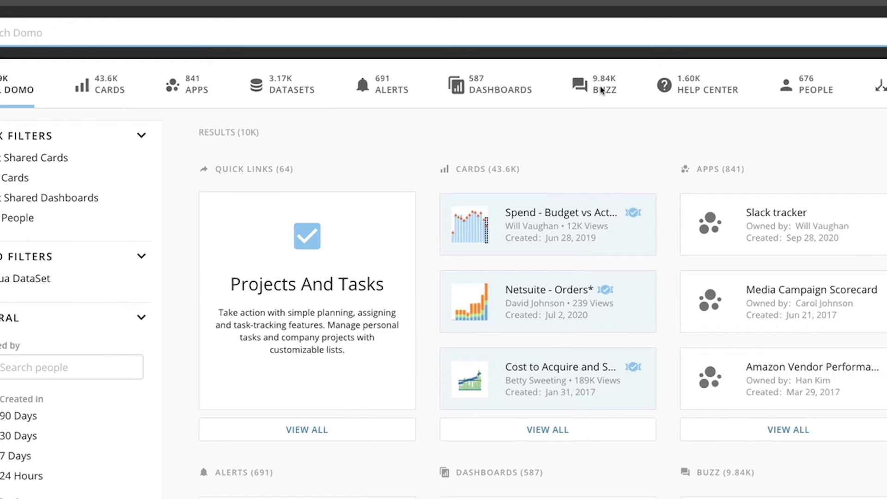
left_click(836, 31)
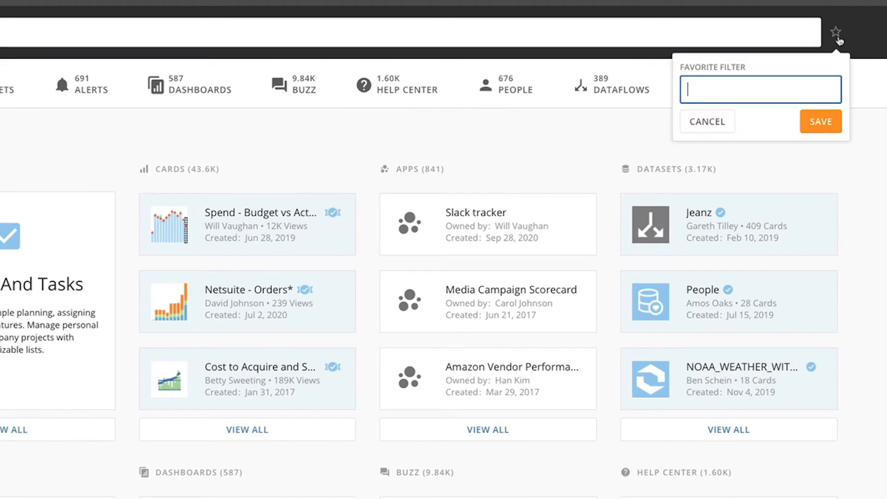
type("Sales Cards")
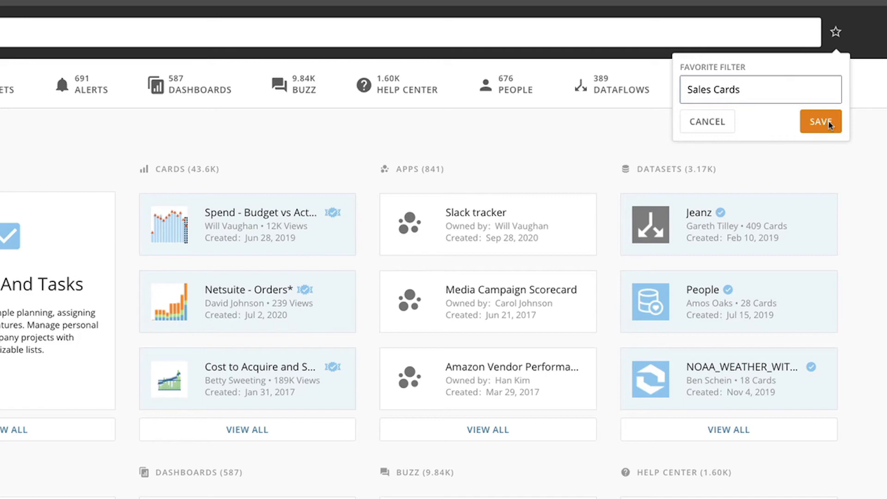
left_click(821, 121)
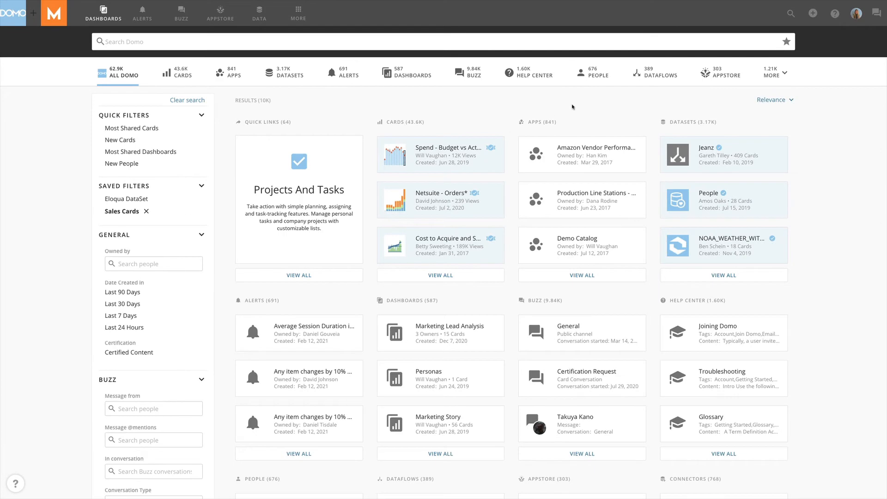
- Show the Add to Domo options: invite people, add data, cards, dashboards, conversations, apps
left_click(813, 13)
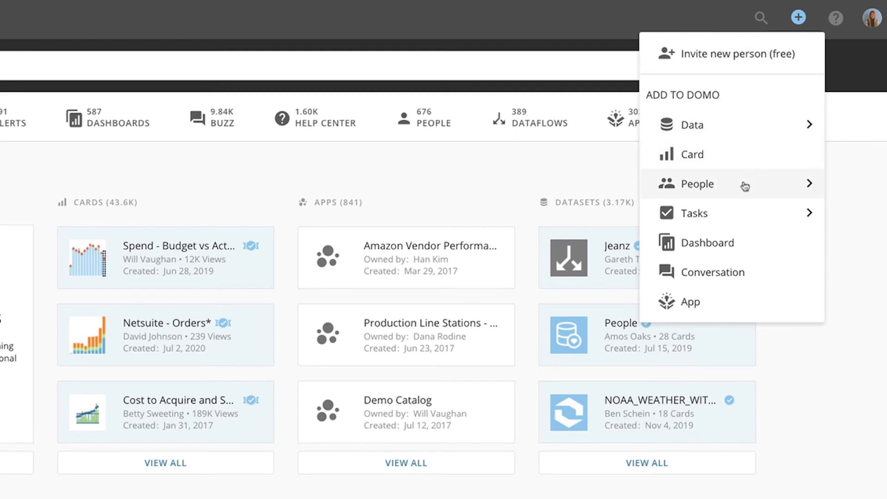
mouse_move(757, 250)
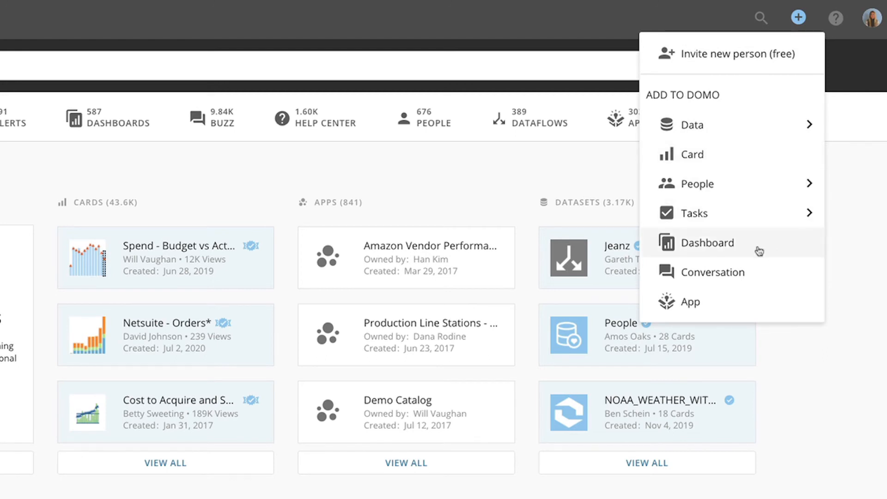
mouse_move(764, 308)
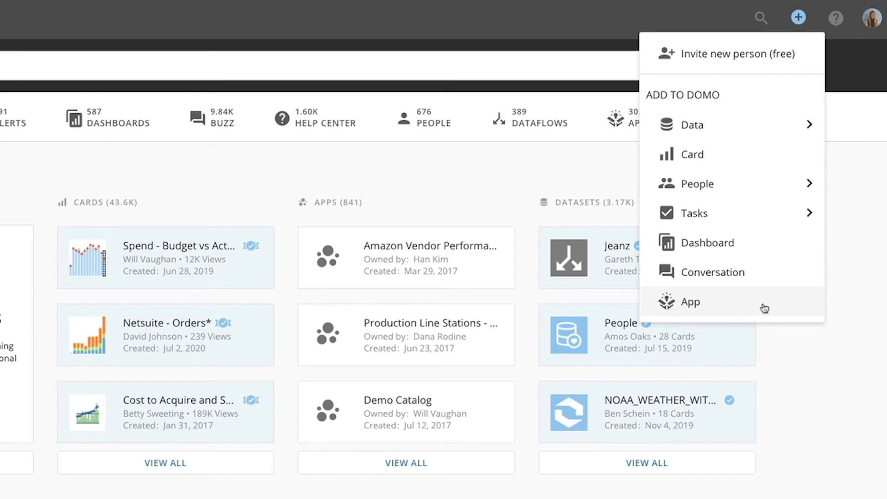
mouse_move(794, 210)
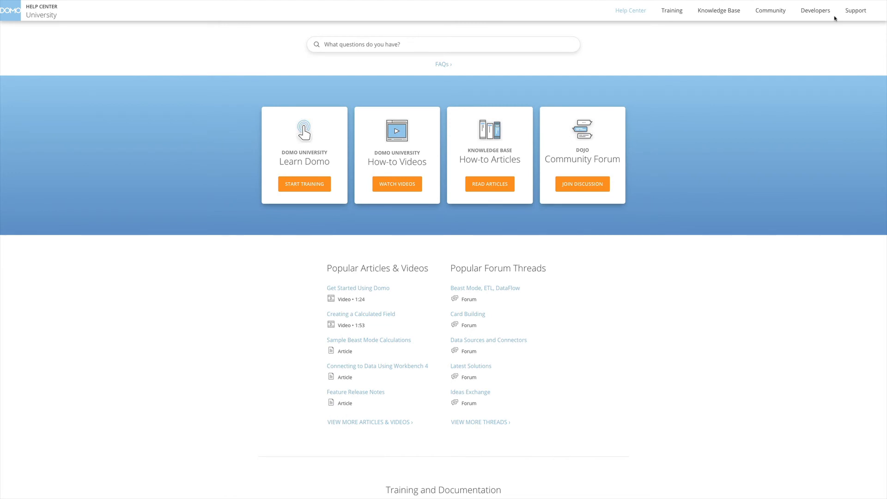
mouse_move(346, 184)
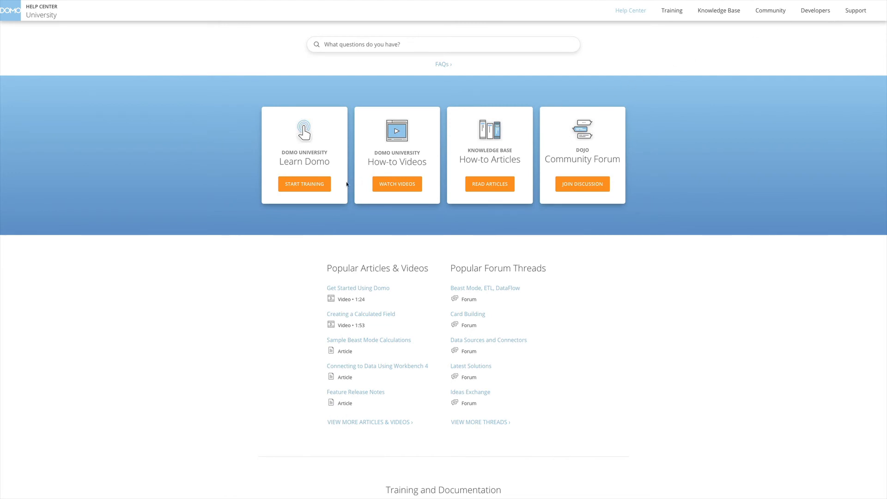
mouse_move(397, 184)
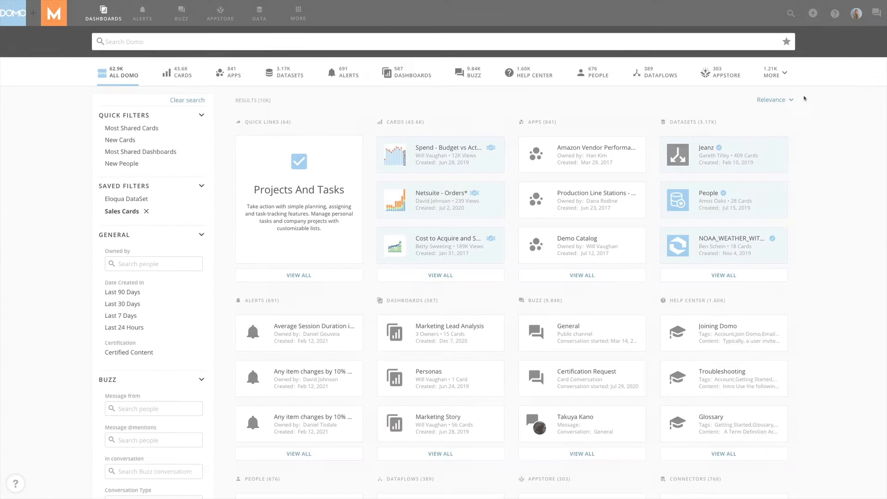
- Show the account panel with profile, sign-out, settings and recent revenue alerts
left_click(856, 13)
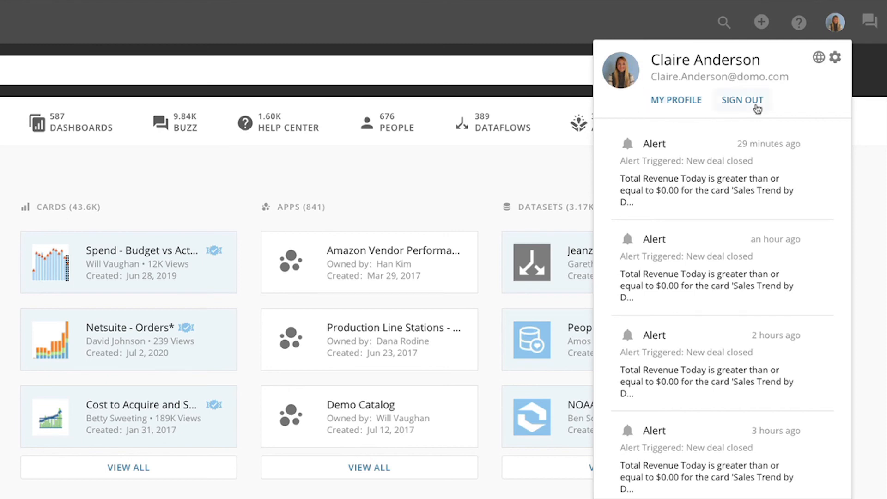
mouse_move(833, 57)
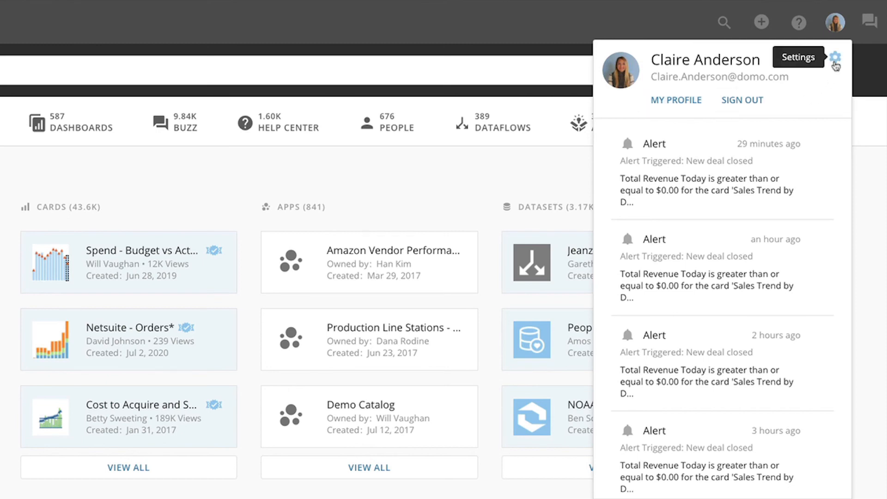